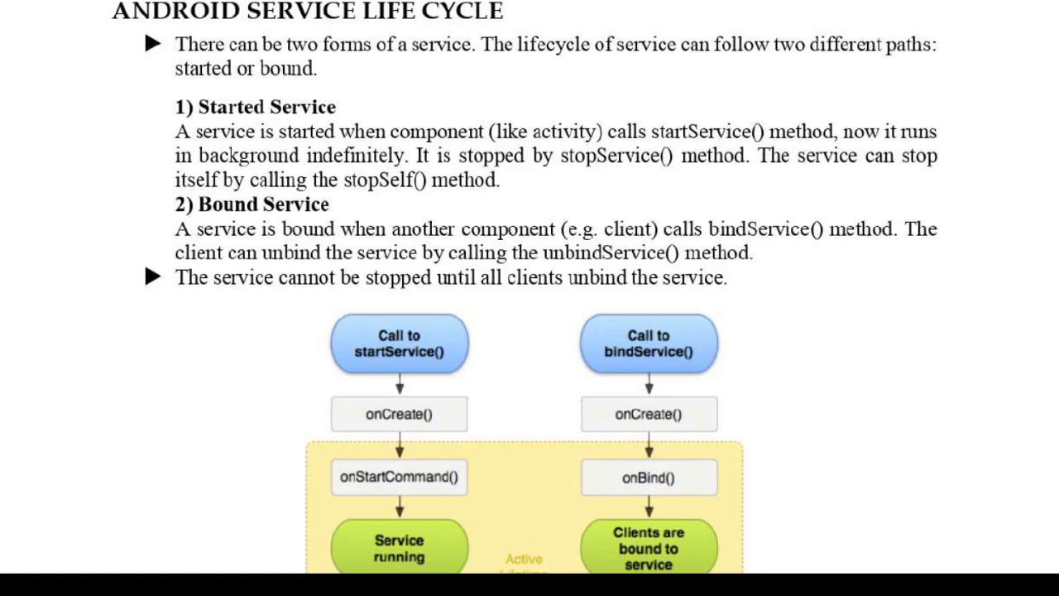
scroll(down, 3)
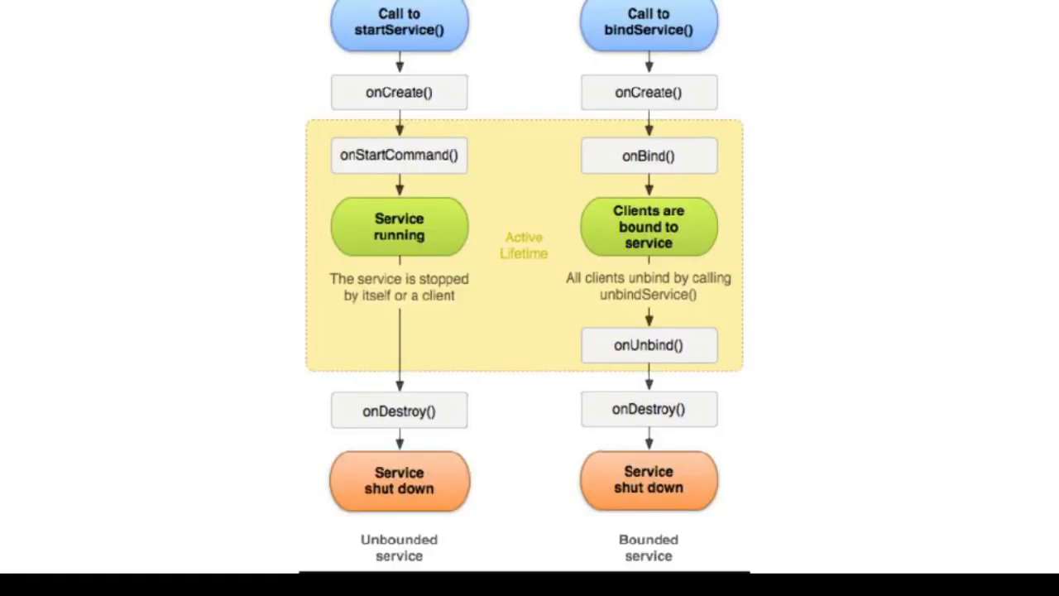